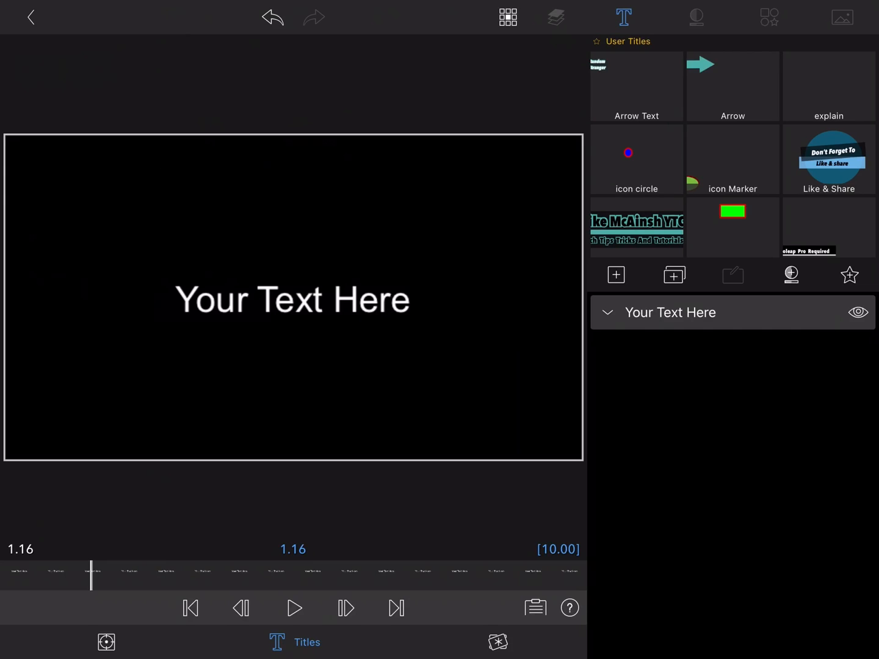
Delete the default text layer and add an oval shape layer coloured teal.
{"action": "left_click", "coordinate": [695, 17]}
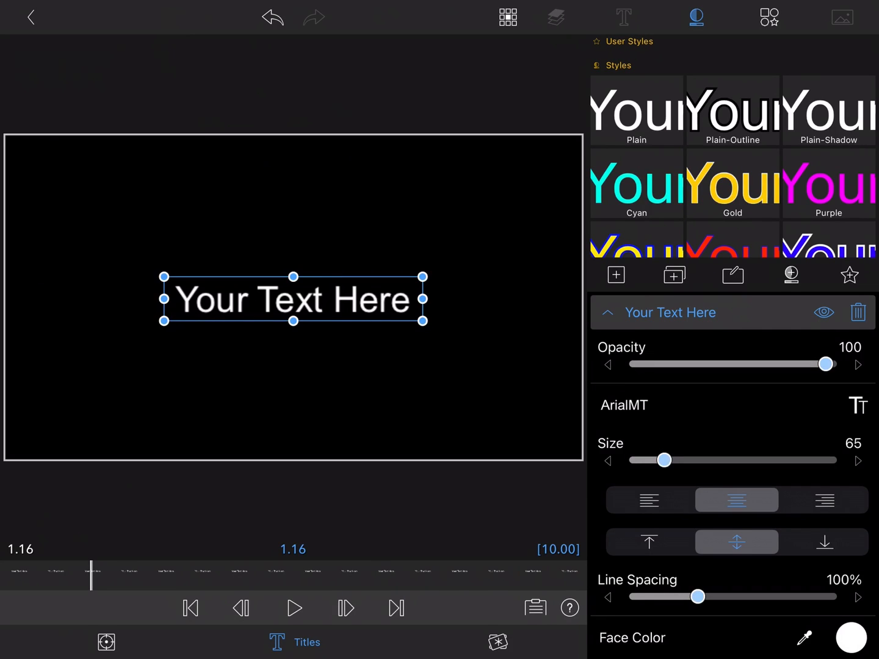
{"action": "left_click", "coordinate": [622, 17]}
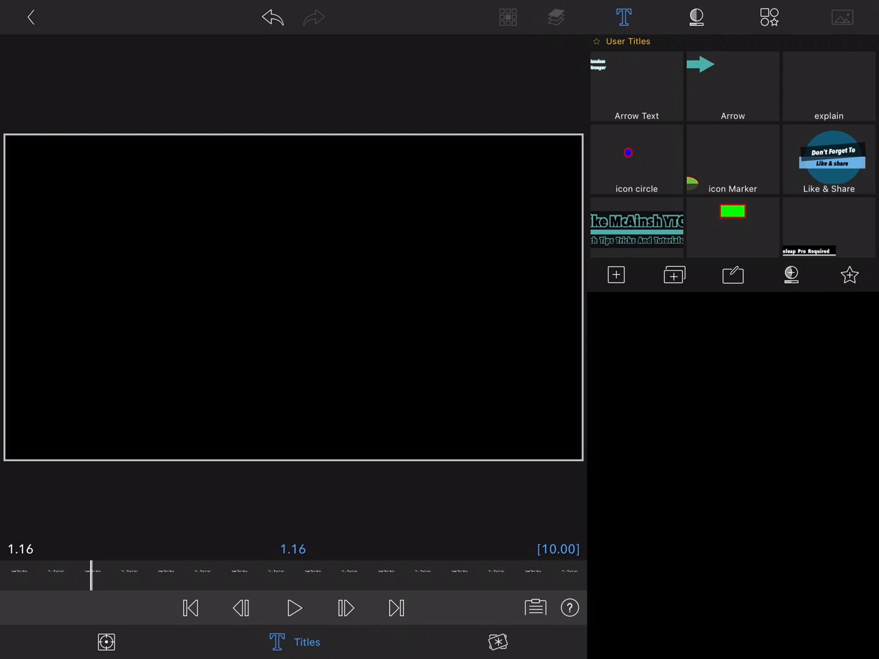
{"action": "left_click", "coordinate": [615, 274]}
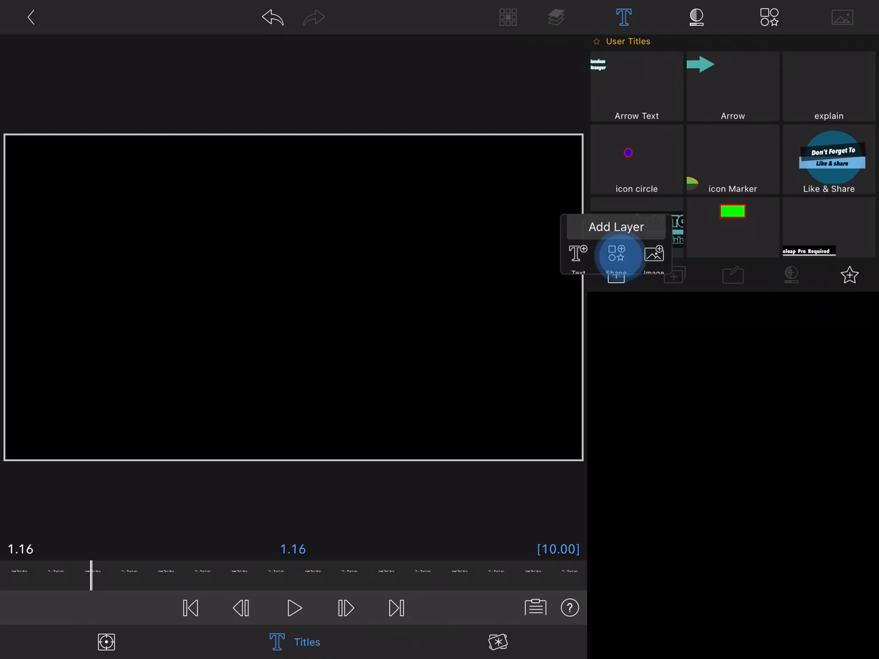
{"action": "left_click", "coordinate": [616, 256]}
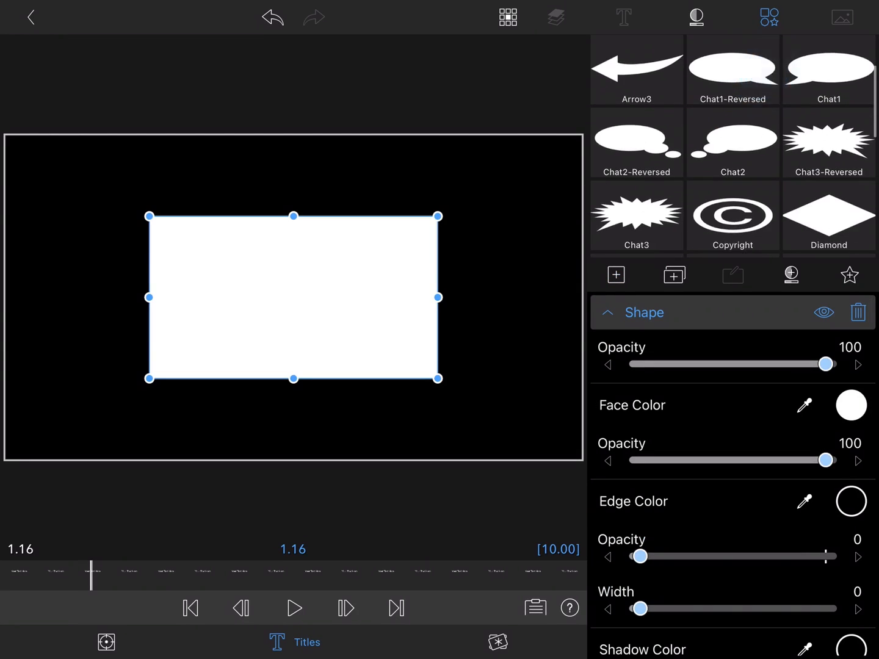
{"action": "scroll", "scroll_direction": "down", "scroll_amount": 3}
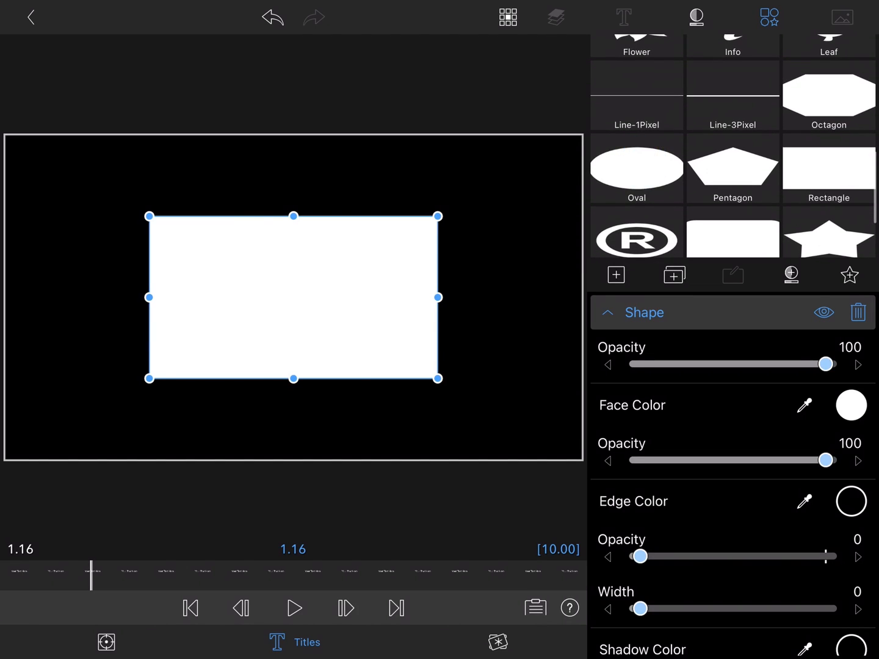
{"action": "left_click", "coordinate": [636, 168]}
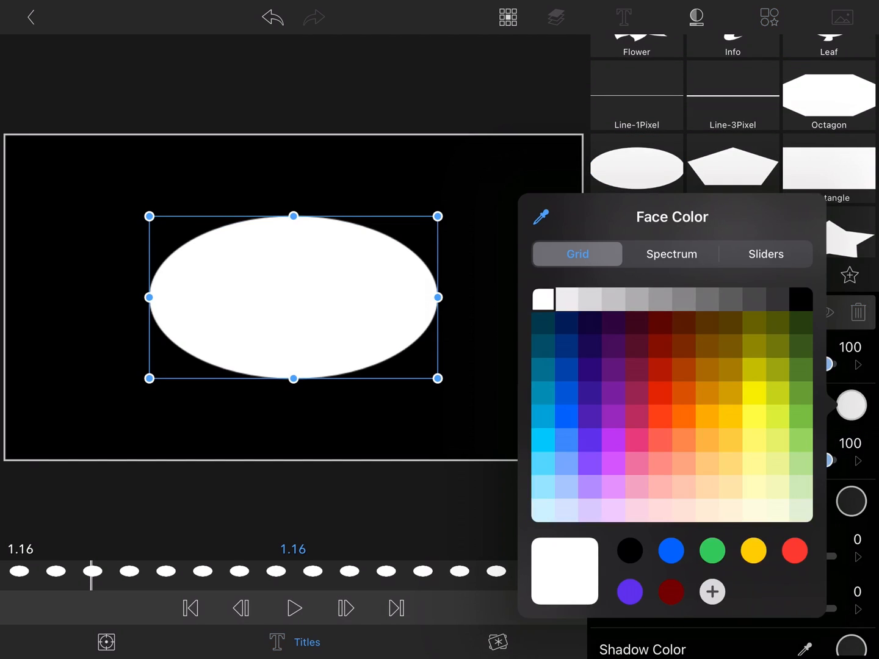
{"action": "left_click", "coordinate": [542, 345]}
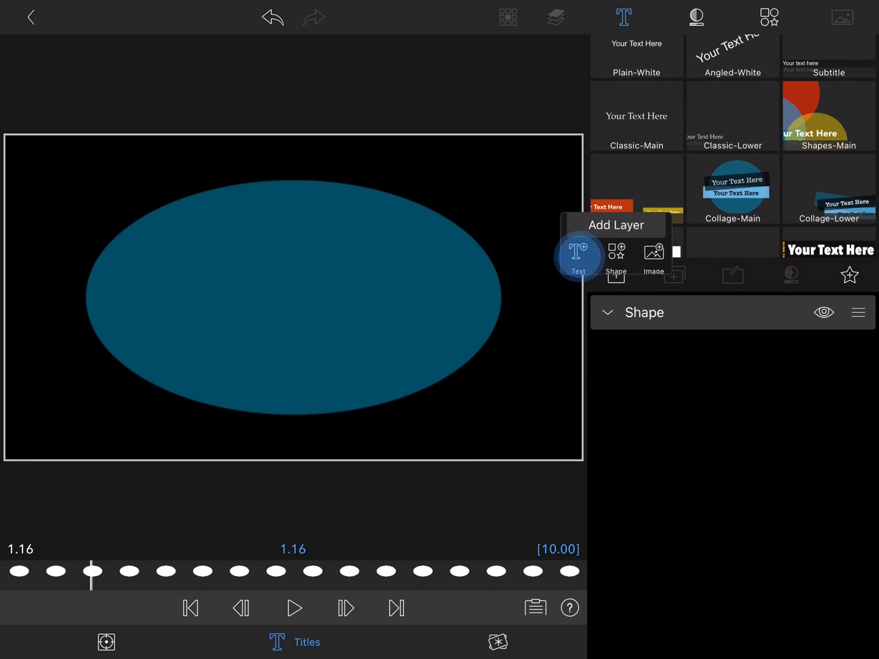
Add a HeavyItalic text layer over the oval at size 108 with a teal outline of width 20.
{"action": "left_click", "coordinate": [577, 254]}
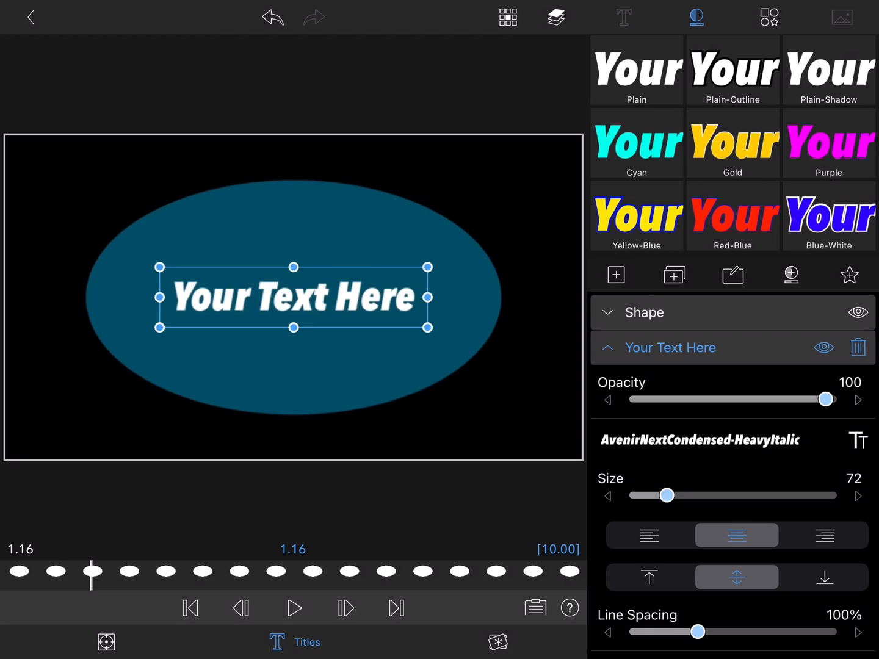
{"action": "left_click_drag", "start_coordinate": [666, 494], "coordinate": [683, 495]}
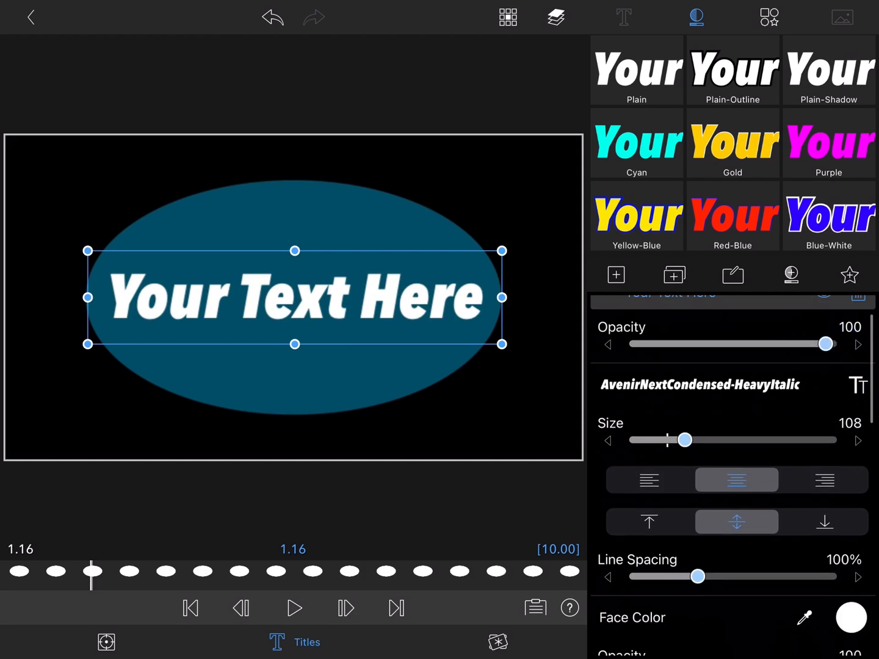
{"action": "scroll", "scroll_direction": "down", "scroll_amount": 3}
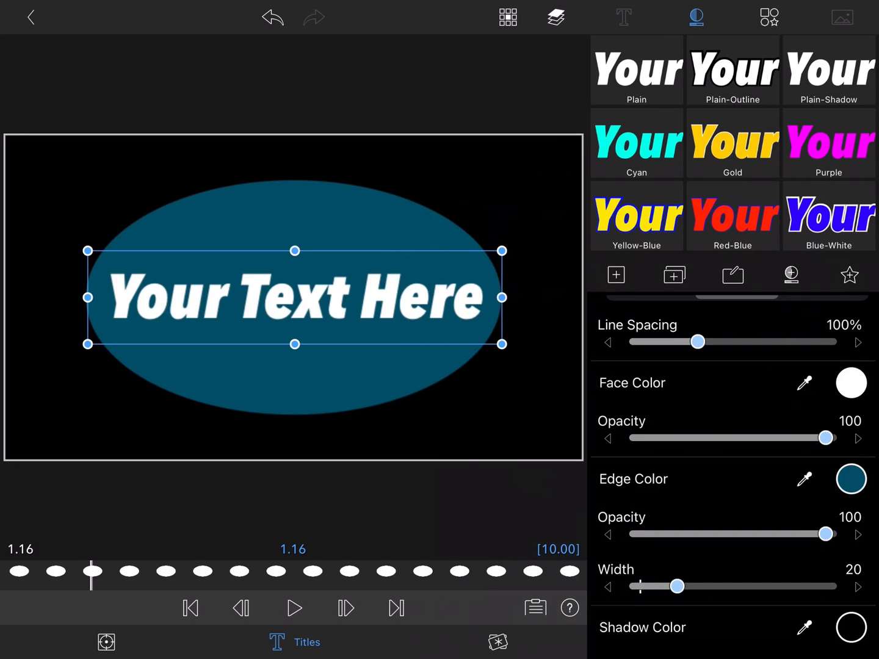
Store the oval title among User Titles under the name 'chapter Titles'.
{"action": "left_click", "coordinate": [849, 274]}
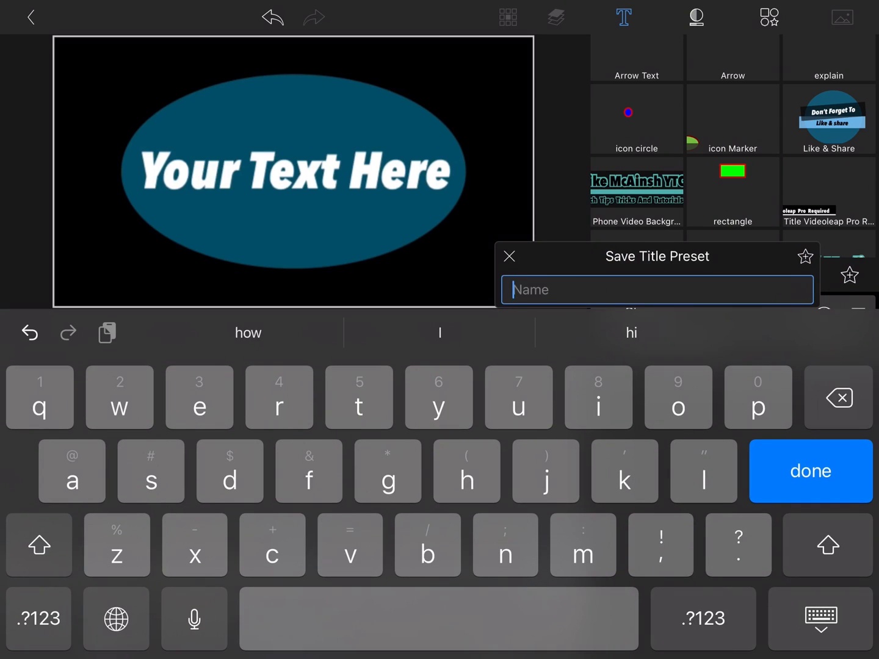
{"action": "type", "text": "vi"}
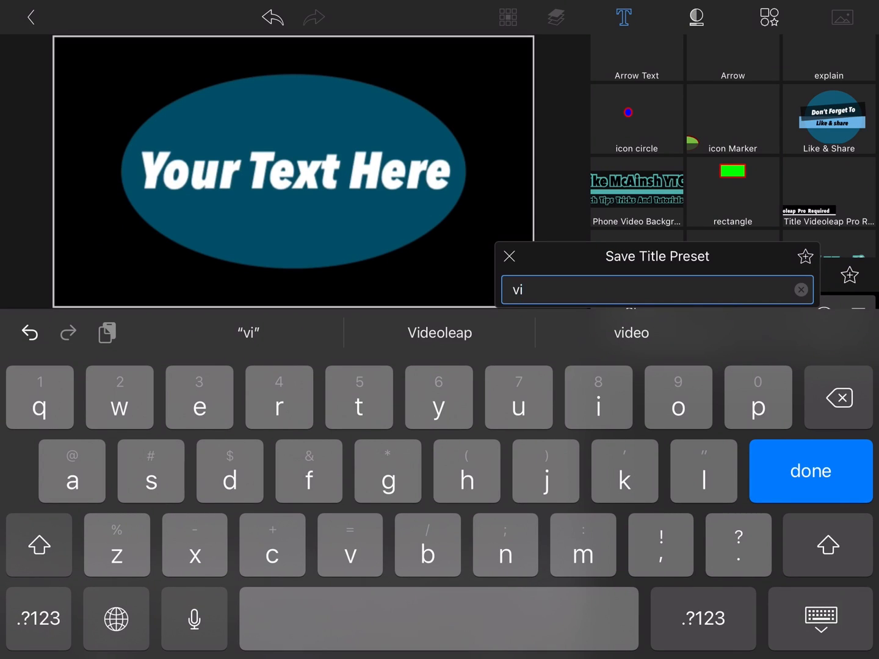
{"action": "left_click", "coordinate": [801, 290]}
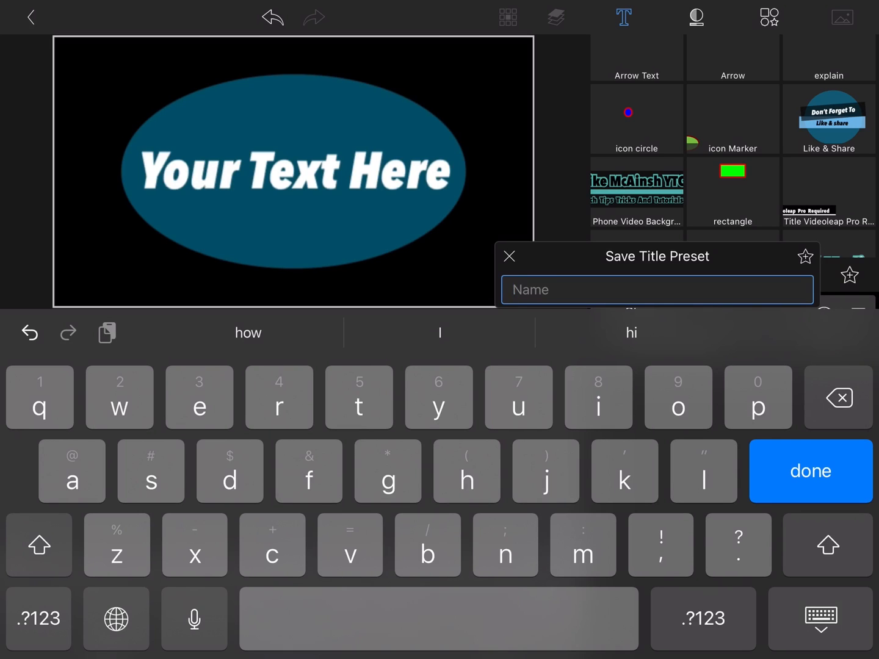
{"action": "type", "text": "ch"}
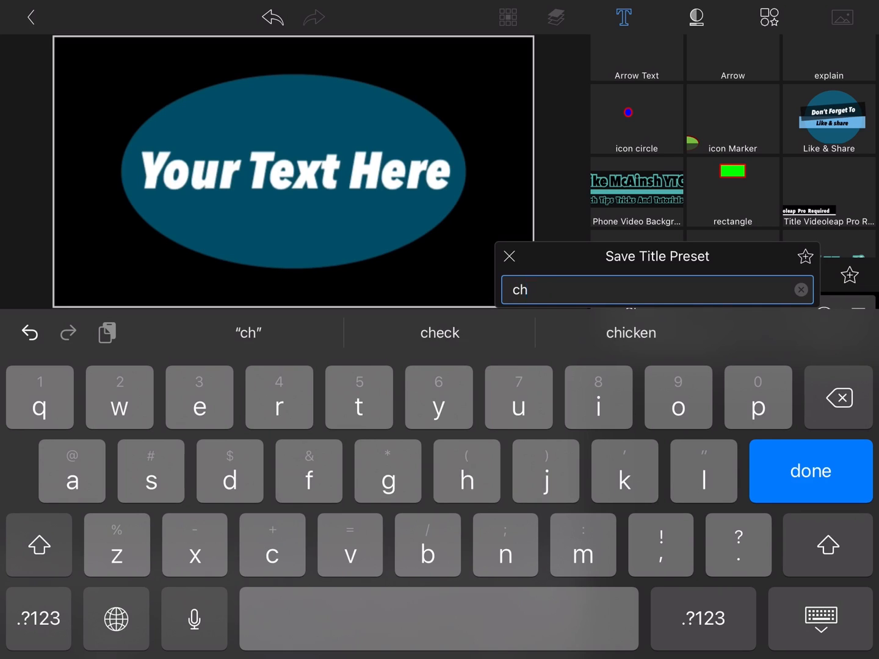
{"action": "type", "text": "apter"}
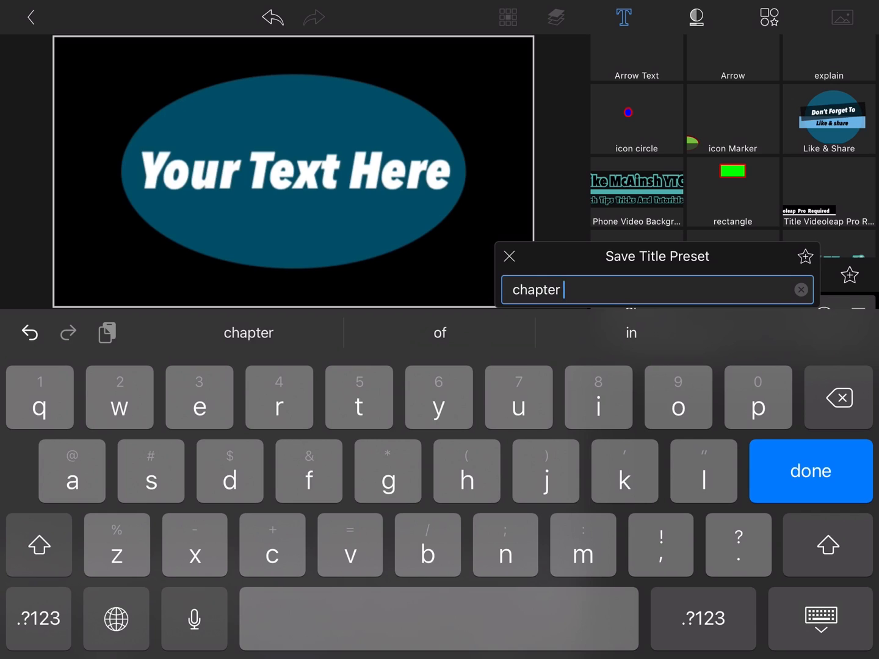
{"action": "type", "text": "Ti"}
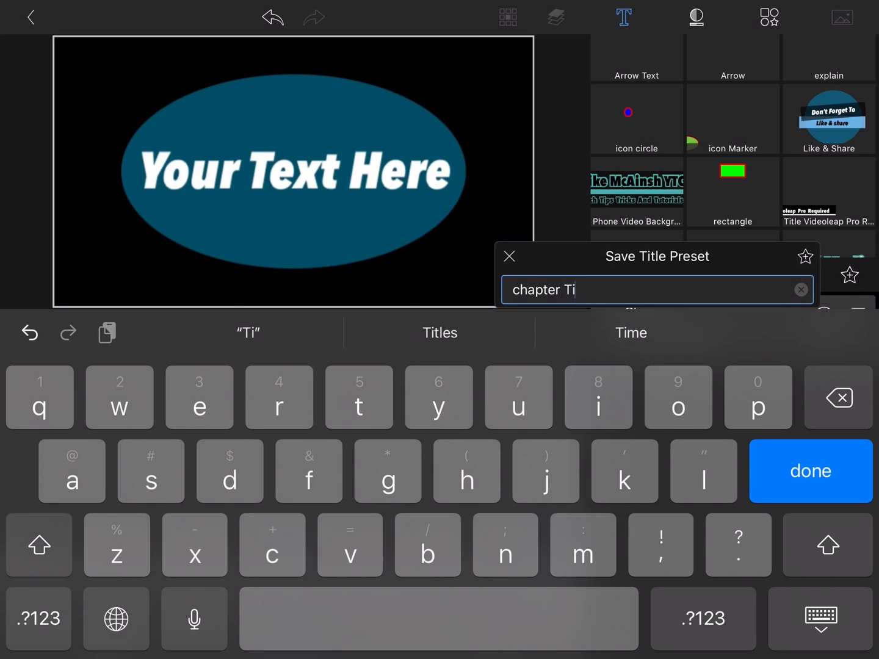
{"action": "type", "text": "tles"}
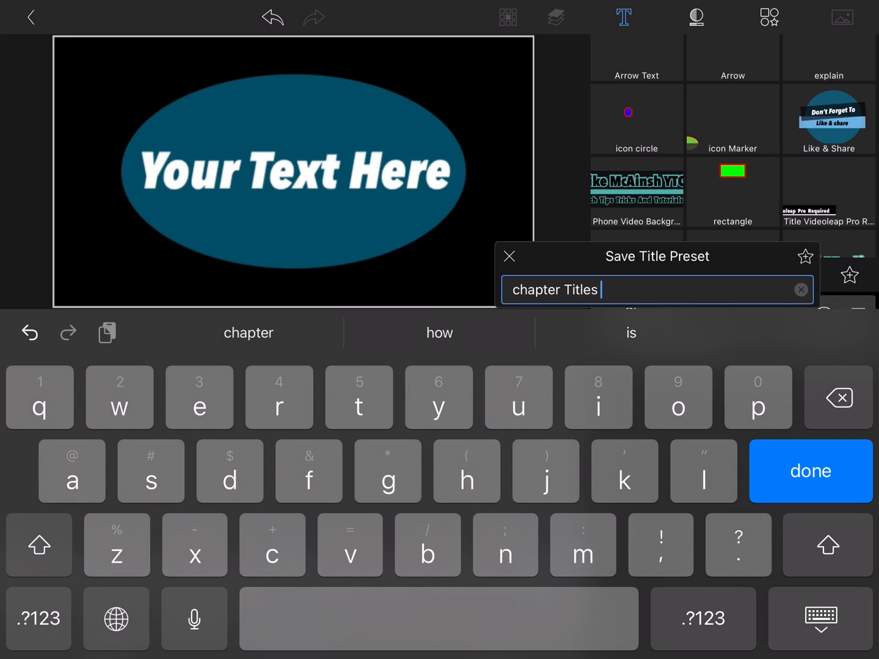
{"action": "left_click", "coordinate": [810, 471]}
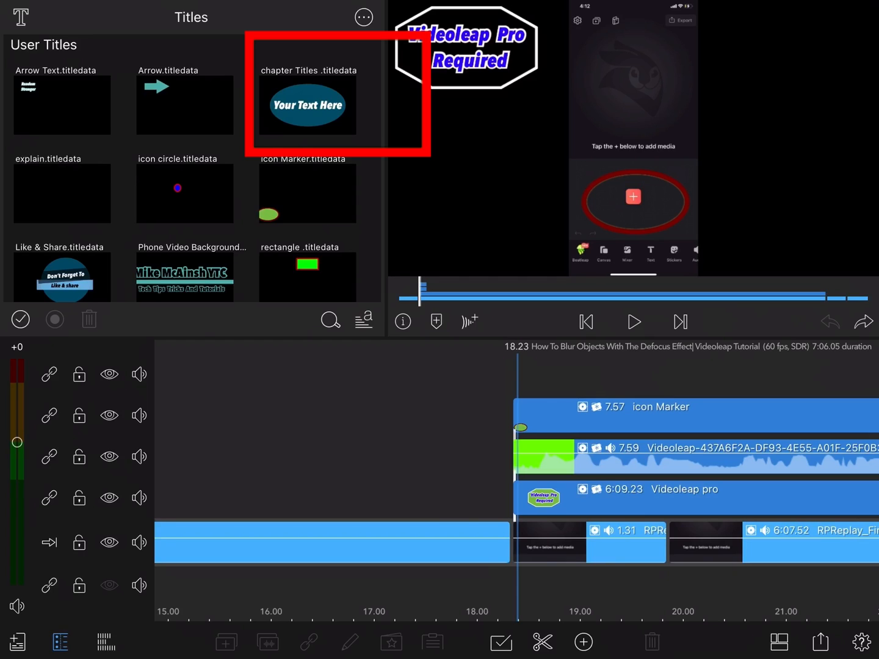
Drop the chapter Titles preset onto the Videoleap Pro clip, keeping its original timeline duration.
{"action": "left_click", "coordinate": [307, 92]}
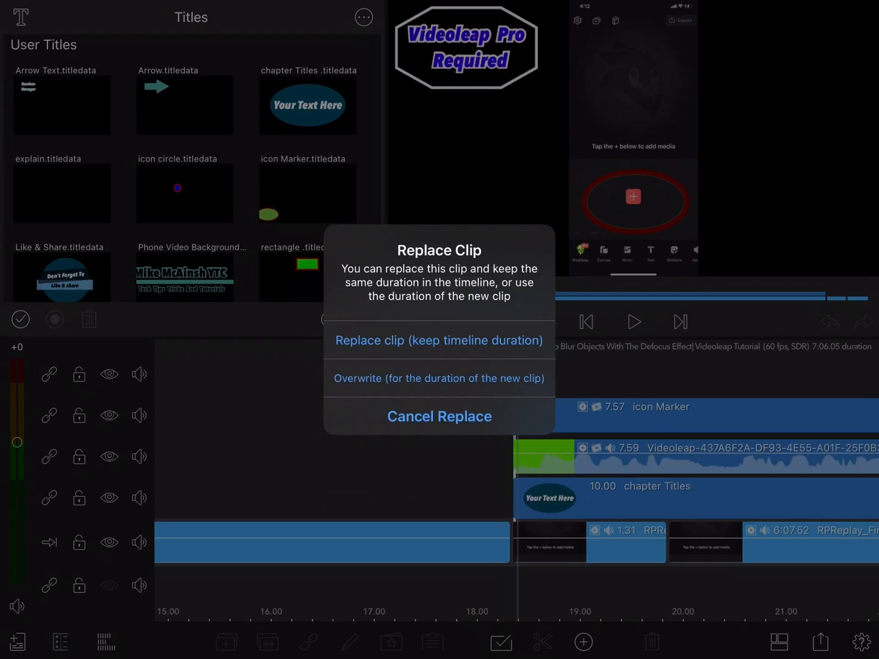
{"action": "left_click", "coordinate": [438, 340]}
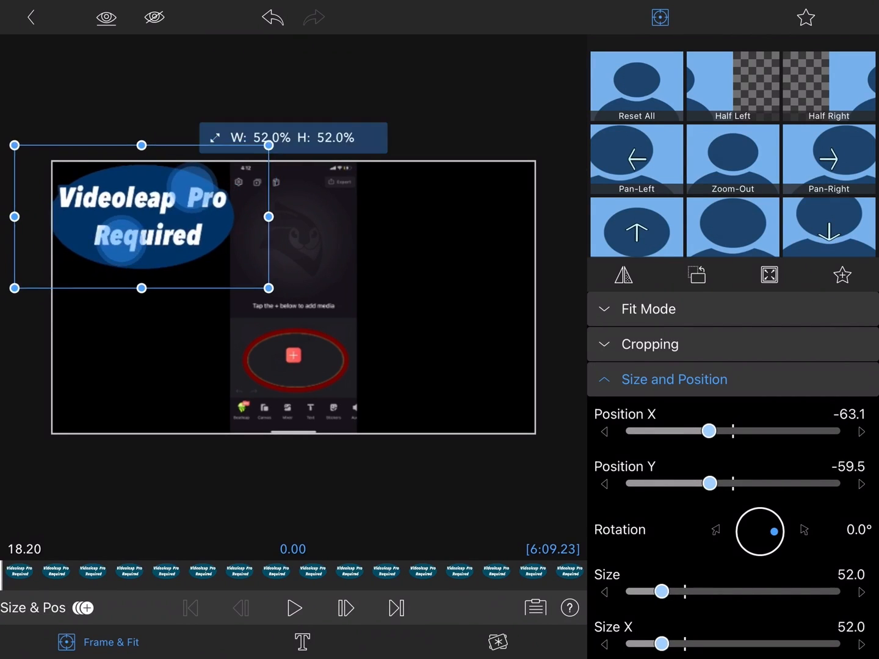
Reduce the Videoleap Pro Required text size from 108 to about 83.
{"action": "left_click_drag", "start_coordinate": [662, 591], "coordinate": [656, 591]}
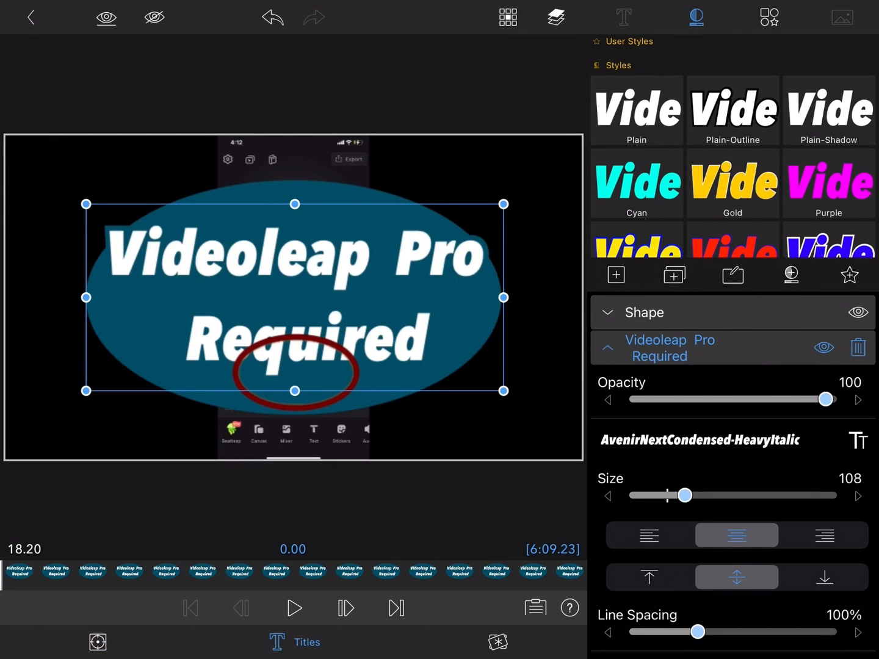
{"action": "left_click_drag", "start_coordinate": [684, 495], "coordinate": [673, 495]}
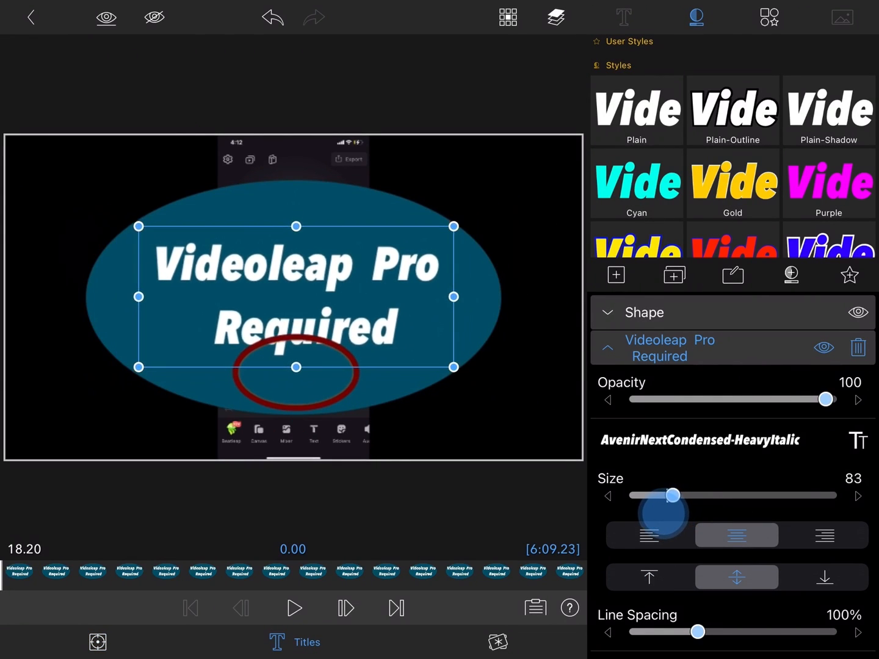
{"action": "left_click_drag", "start_coordinate": [673, 495], "coordinate": [671, 495]}
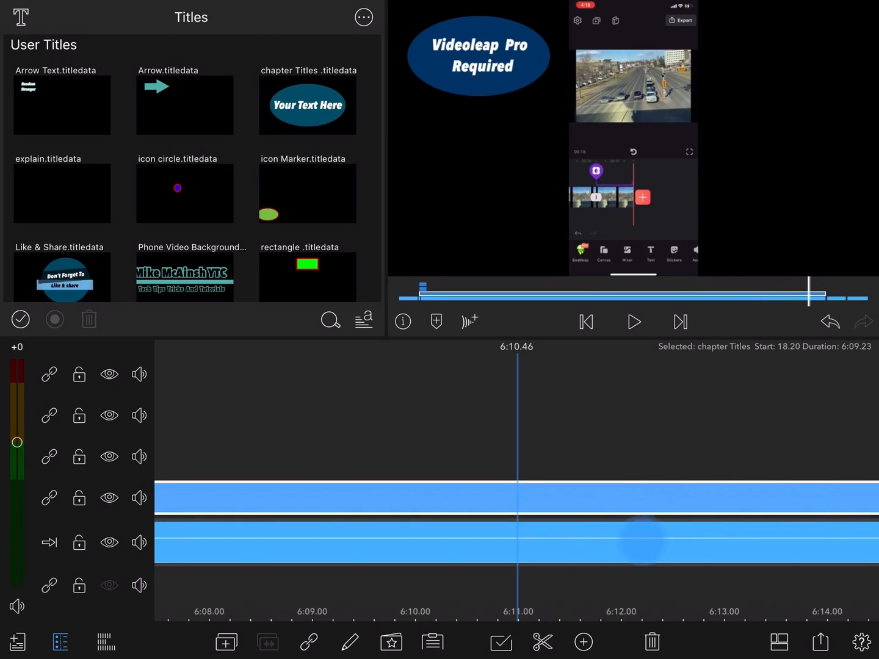
Return to the project manager and open the 'video chapter' project.
{"action": "left_click", "coordinate": [679, 20]}
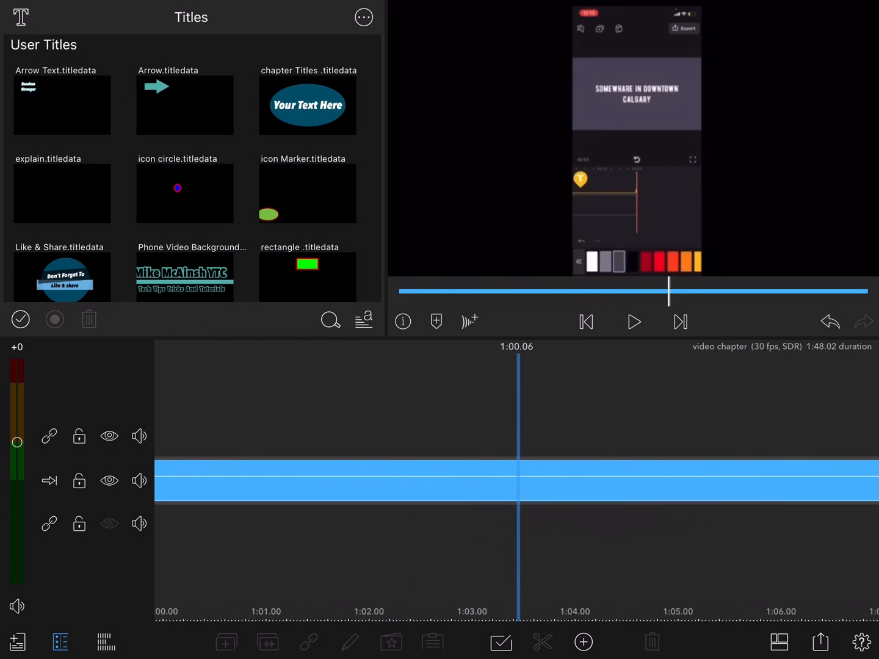
{"action": "left_click", "coordinate": [680, 322]}
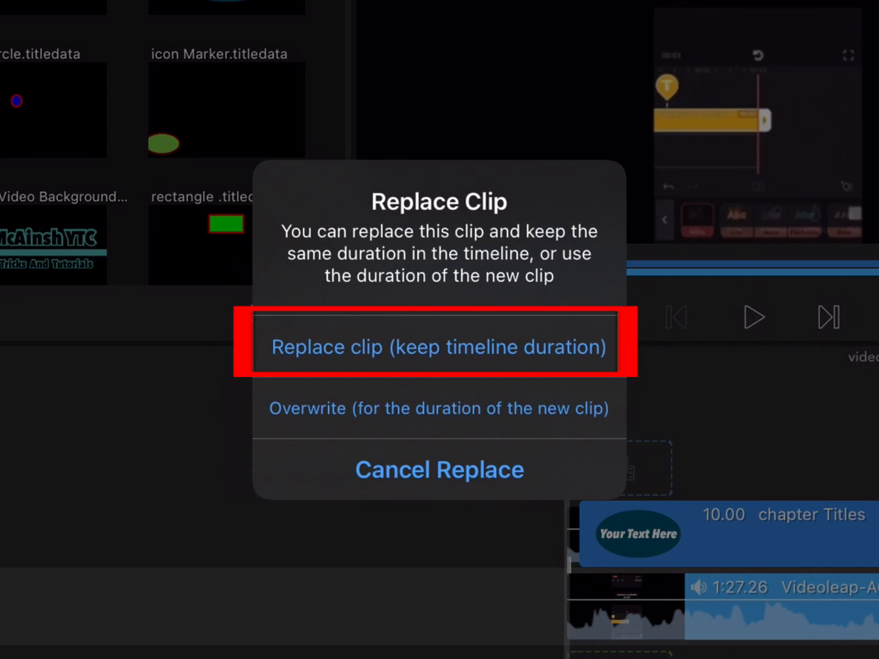
Replace the clip with chapter Titles at its duration and scale it to about 66%.
{"action": "left_click", "coordinate": [438, 340]}
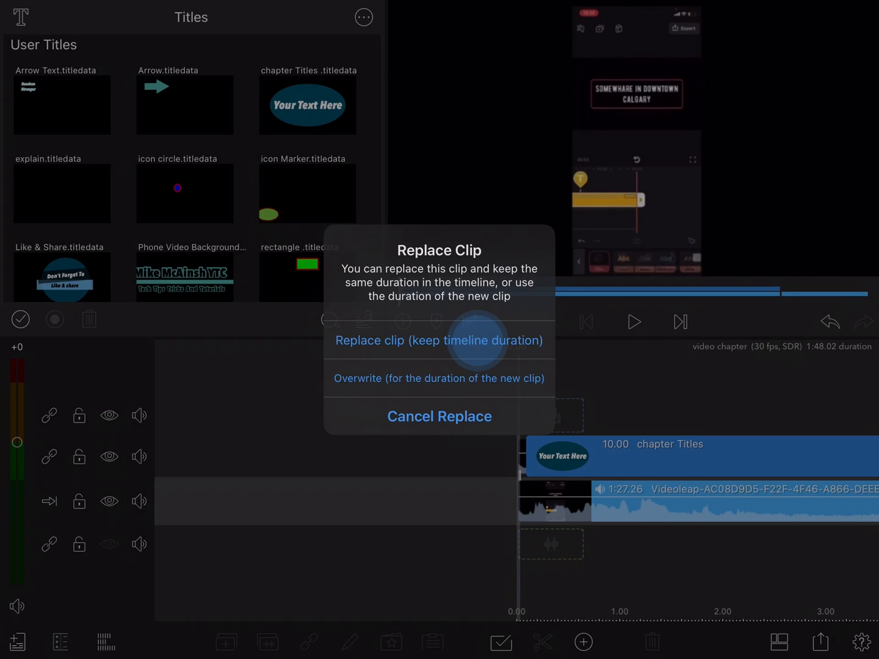
{"action": "left_click", "coordinate": [438, 340]}
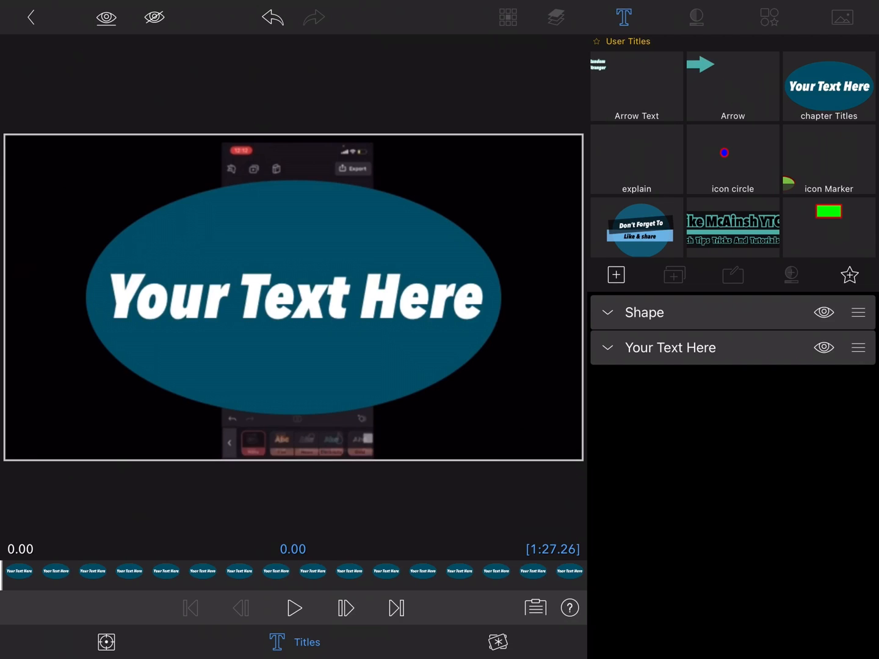
{"action": "left_click", "coordinate": [106, 642]}
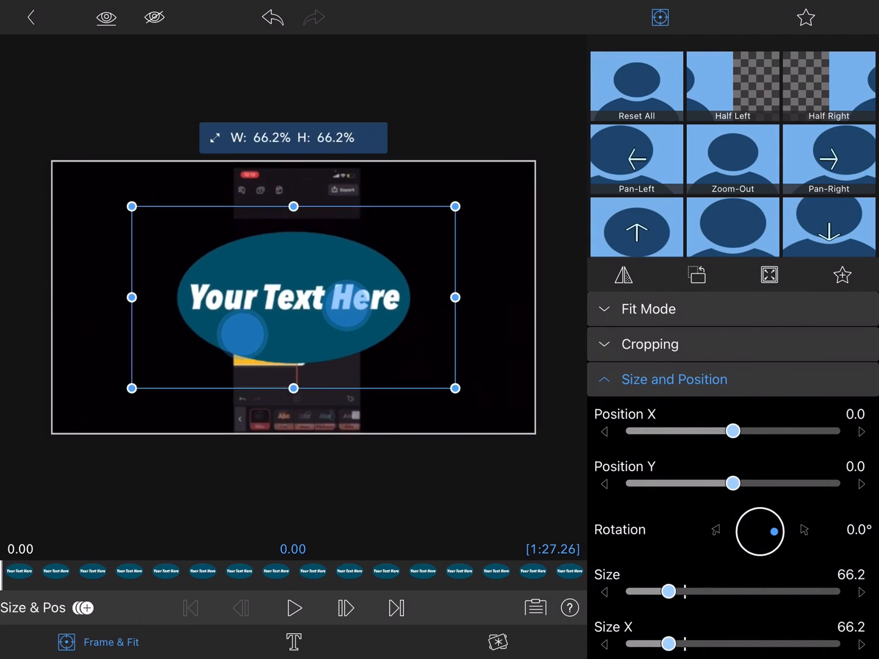
{"action": "left_click_drag", "start_coordinate": [293, 298], "coordinate": [166, 355]}
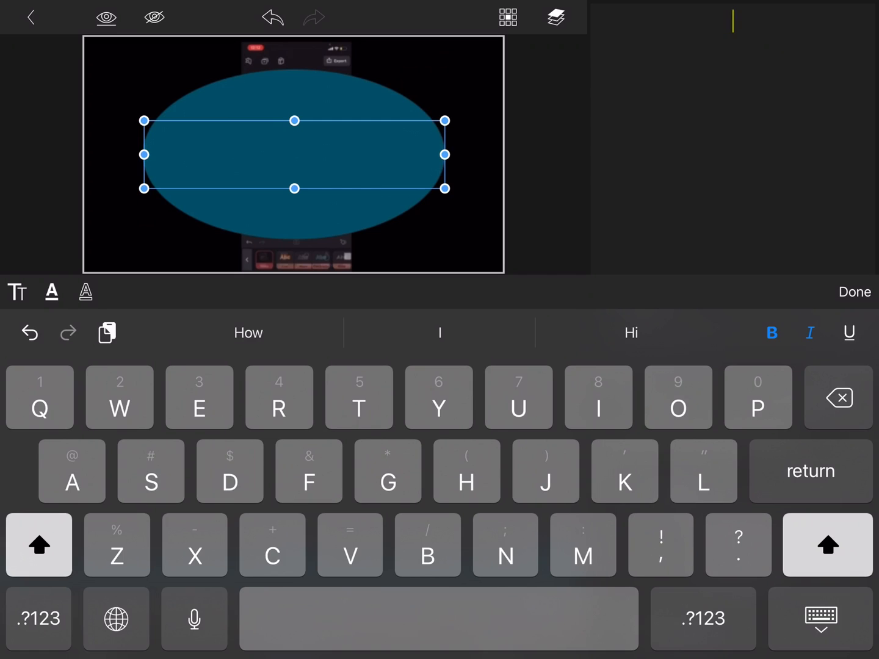
Retype the oval's text as 'Change Text Colour' on two lines and confirm.
{"action": "type", "text": "Change"}
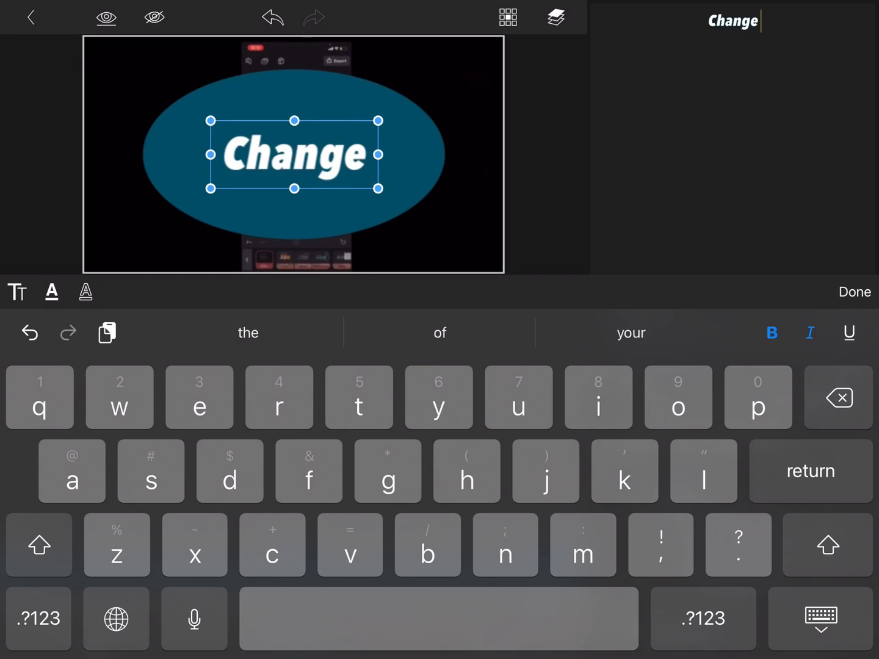
{"action": "left_click", "coordinate": [38, 544]}
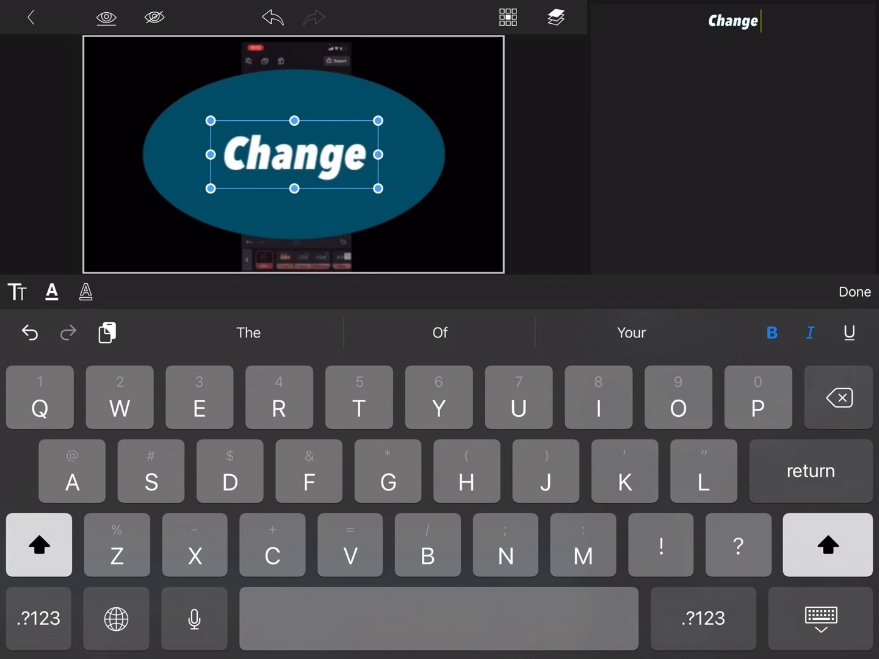
{"action": "type", "text": "T"}
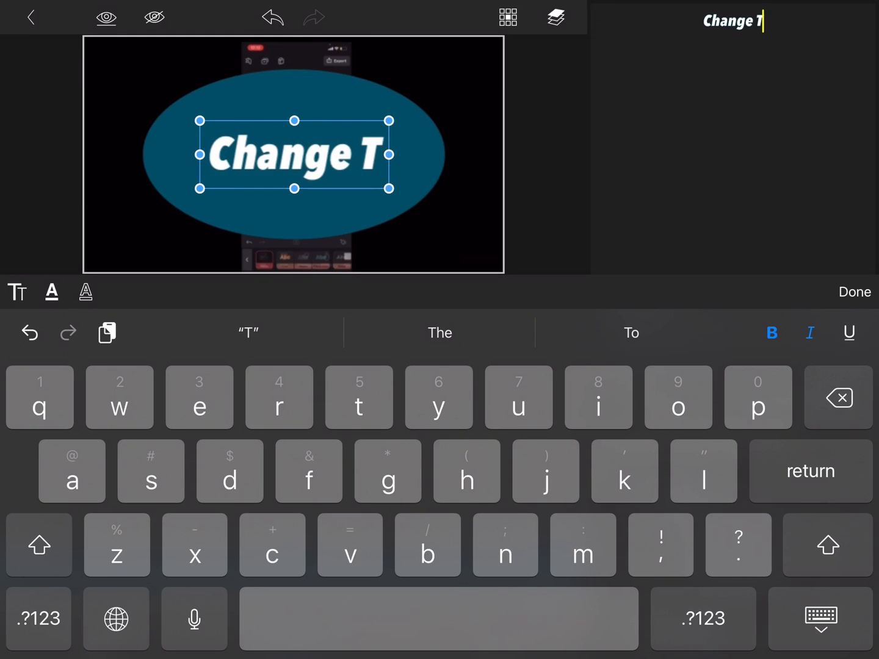
{"action": "type", "text": "ext"}
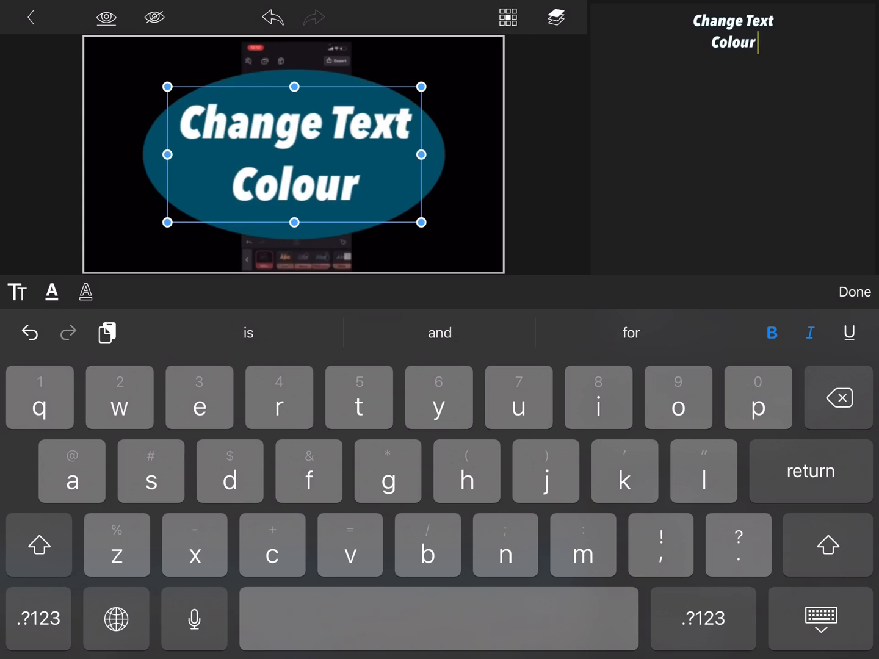
{"action": "left_click", "coordinate": [854, 292]}
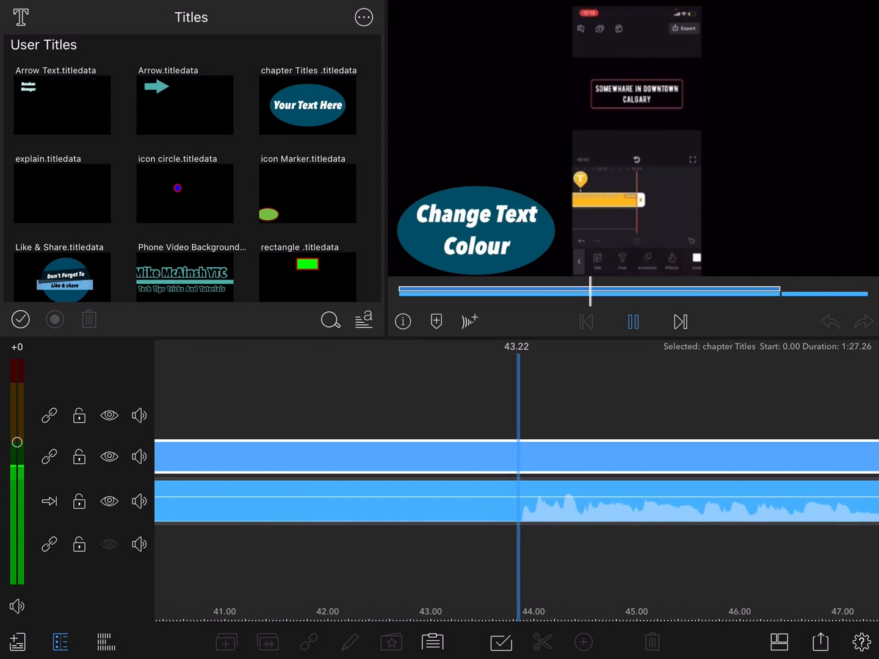
Pause playback where the next chapter begins.
{"action": "left_click", "coordinate": [633, 322]}
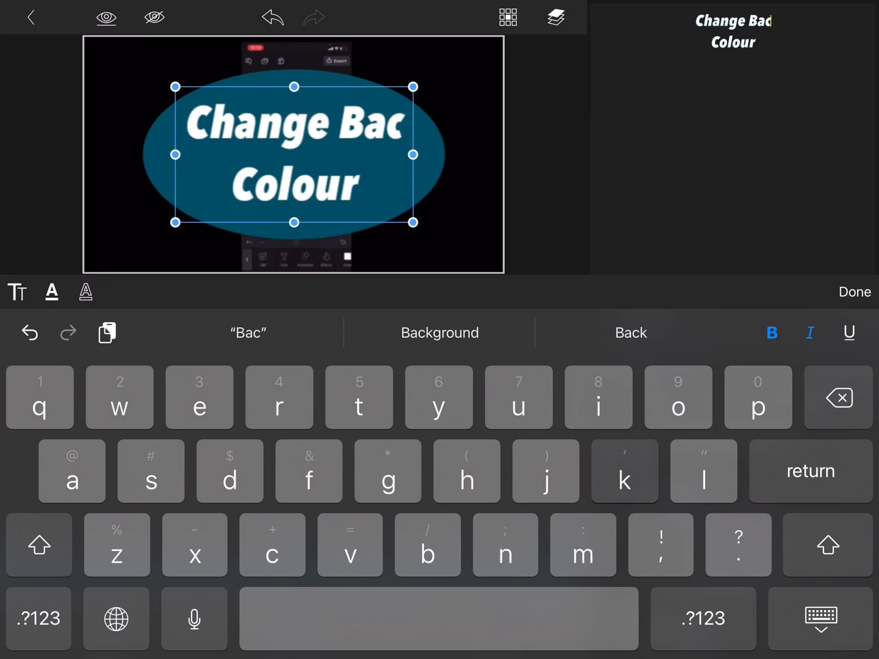
Replace 'Text' with 'Background' and shrink the title text to size 72.
{"action": "type", "text": "g"}
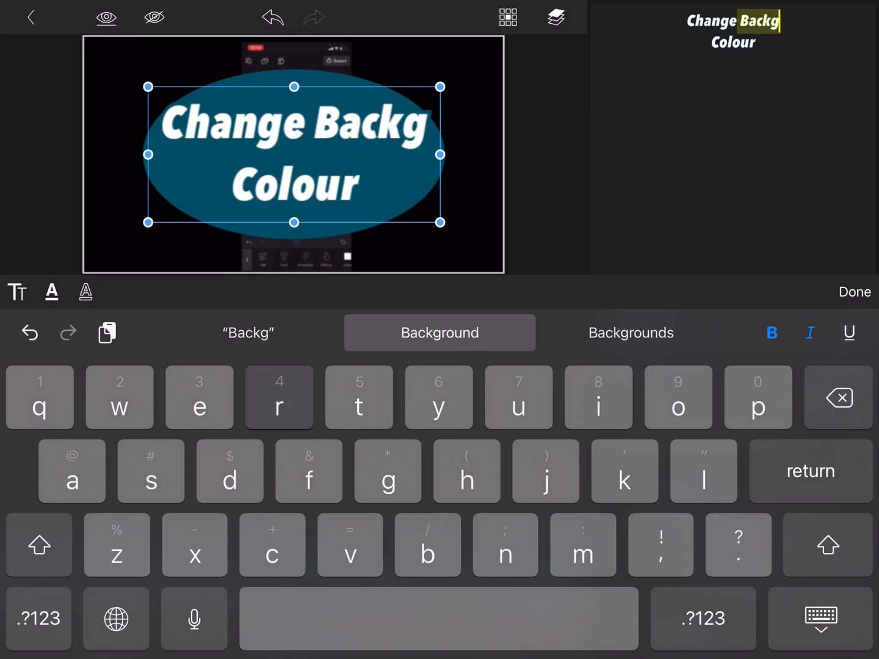
{"action": "left_click", "coordinate": [440, 333]}
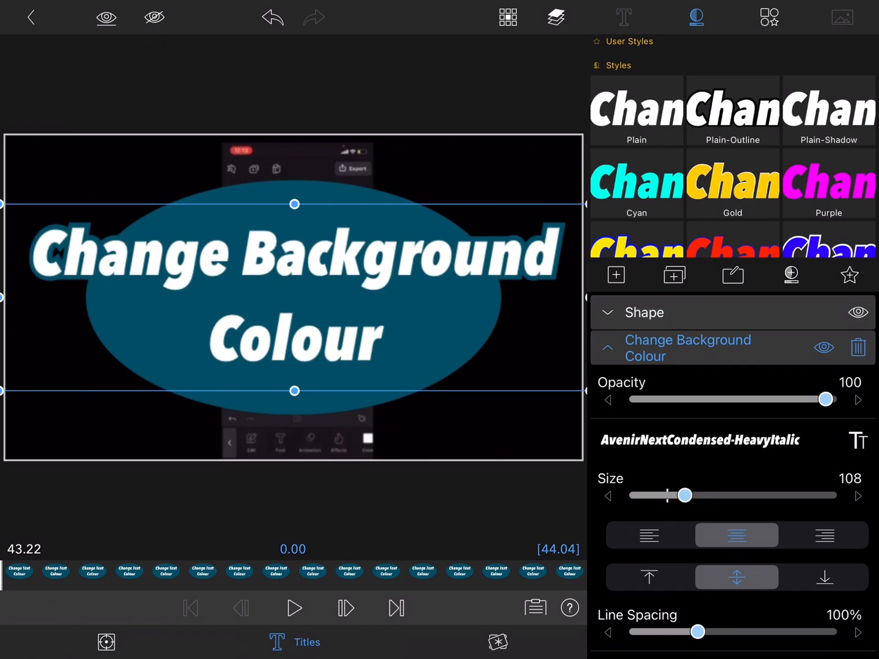
{"action": "left_click_drag", "start_coordinate": [683, 495], "coordinate": [674, 495]}
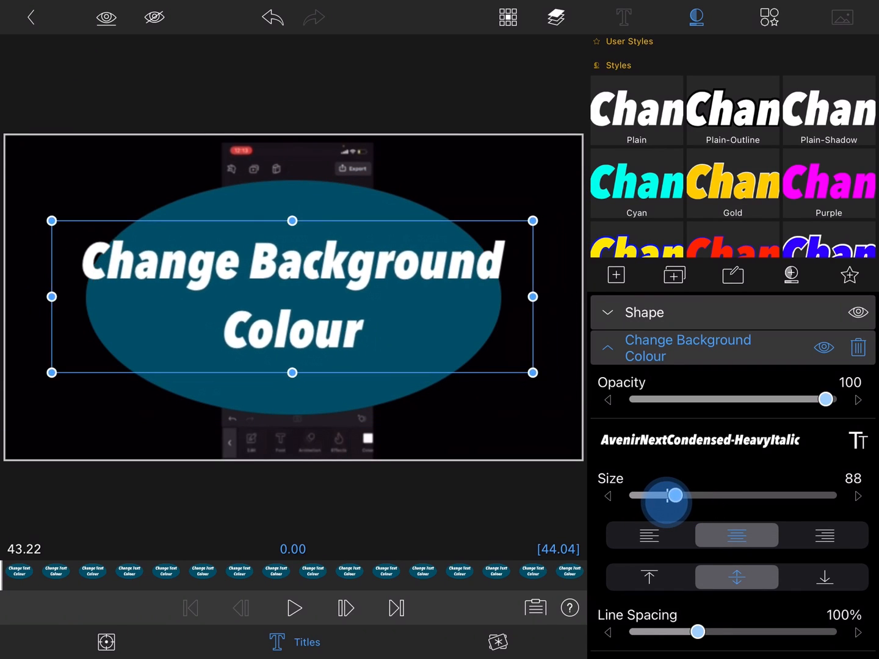
{"action": "left_click_drag", "start_coordinate": [675, 495], "coordinate": [668, 495]}
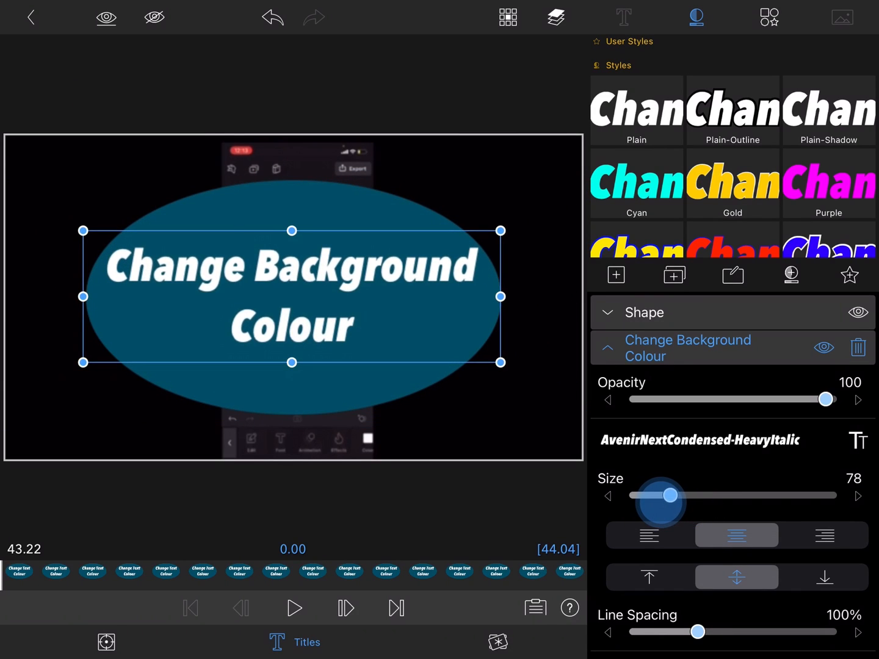
{"action": "left_click_drag", "start_coordinate": [670, 494], "coordinate": [676, 495]}
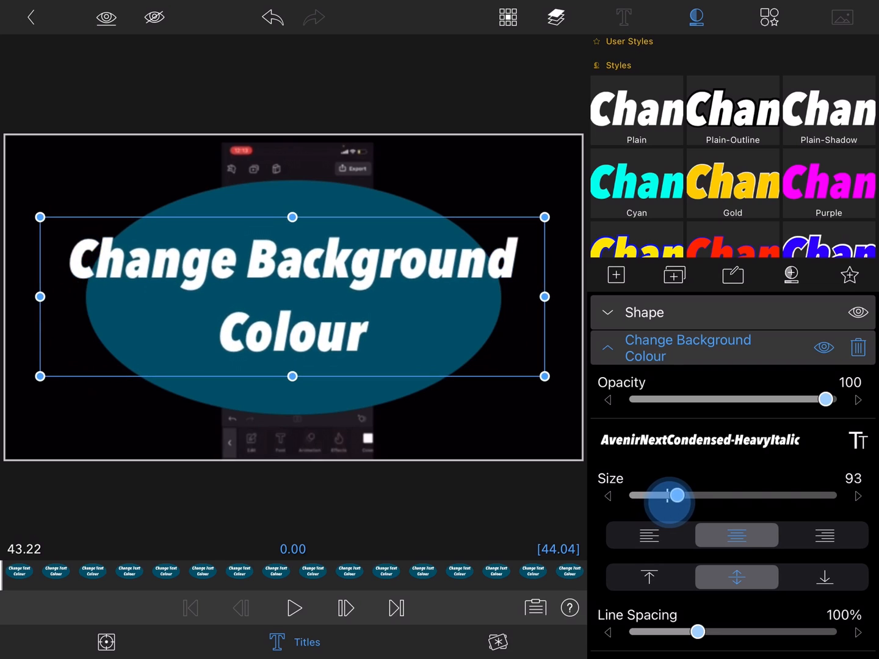
{"action": "left_click_drag", "start_coordinate": [678, 495], "coordinate": [665, 495]}
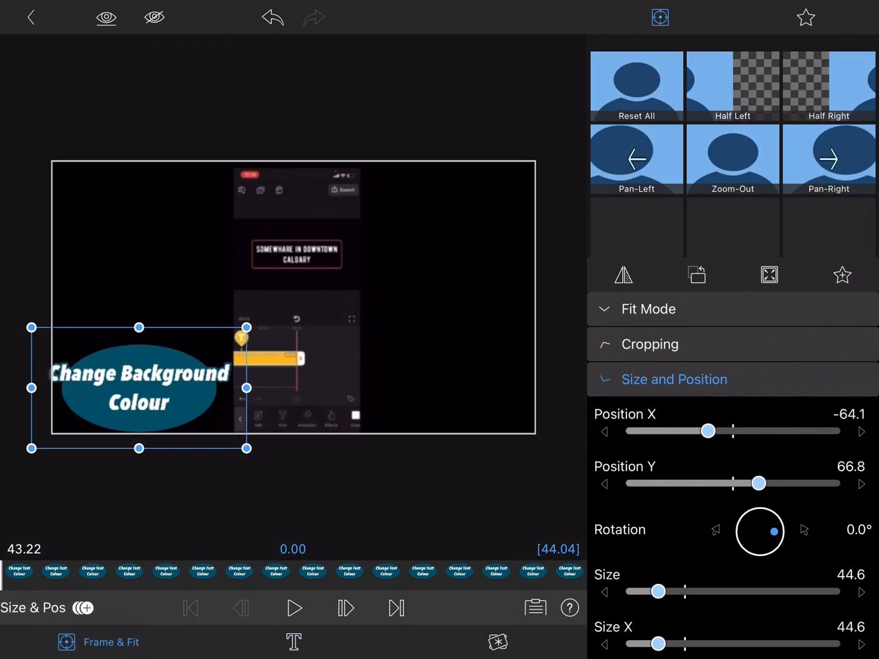
{"action": "left_click", "coordinate": [293, 642]}
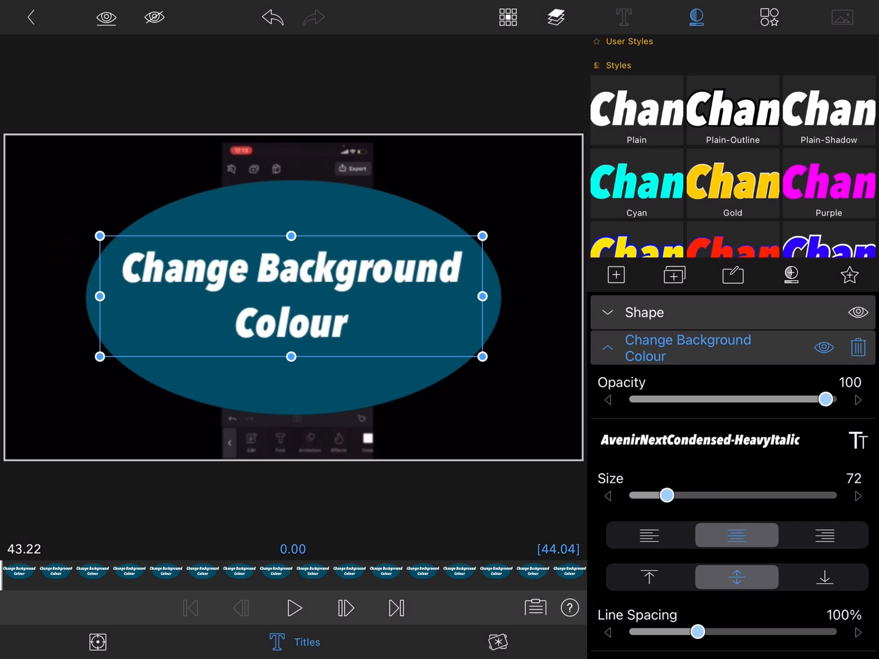
{"action": "left_click", "coordinate": [295, 641]}
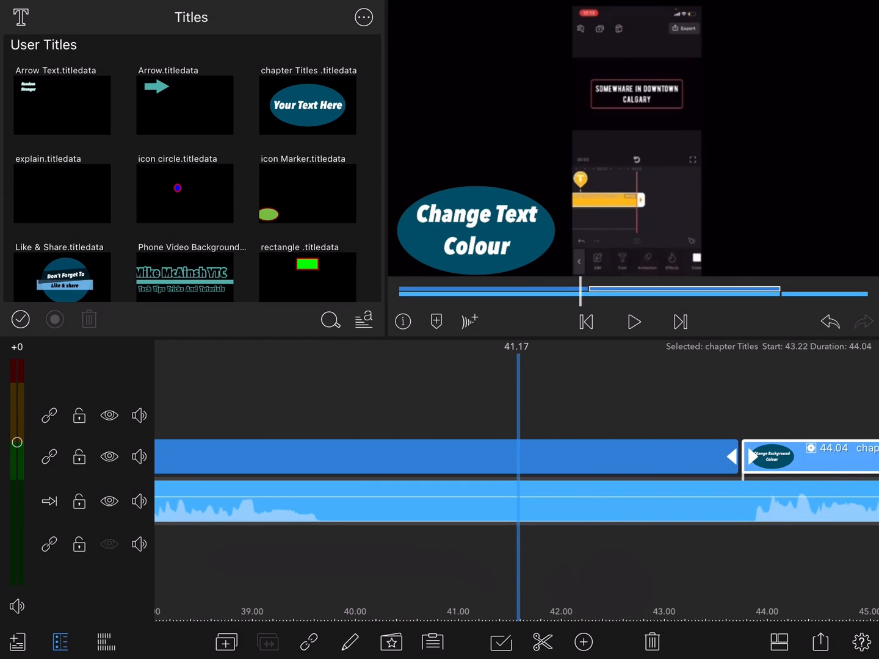
{"action": "left_click", "coordinate": [634, 322]}
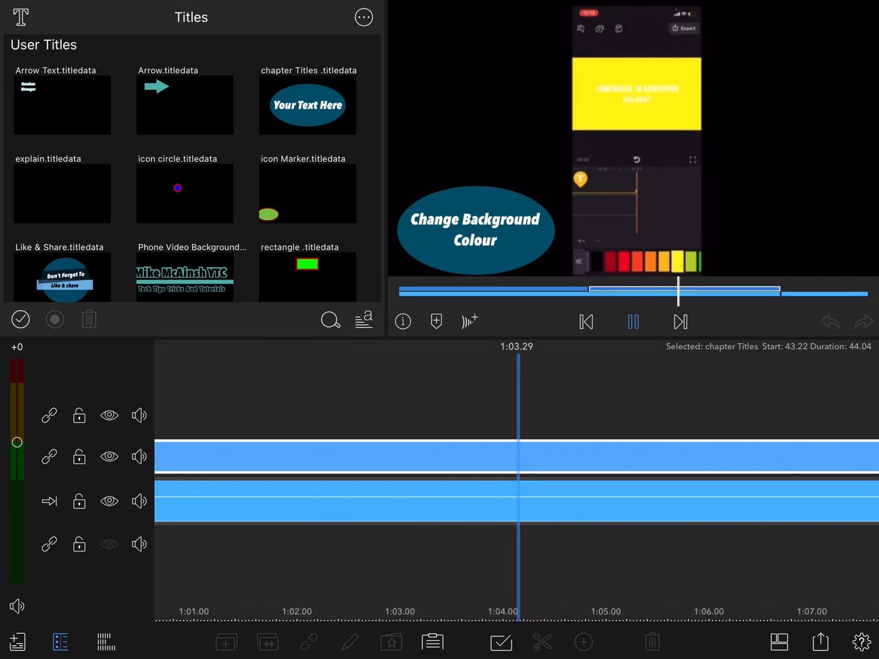
{"action": "left_click", "coordinate": [676, 261]}
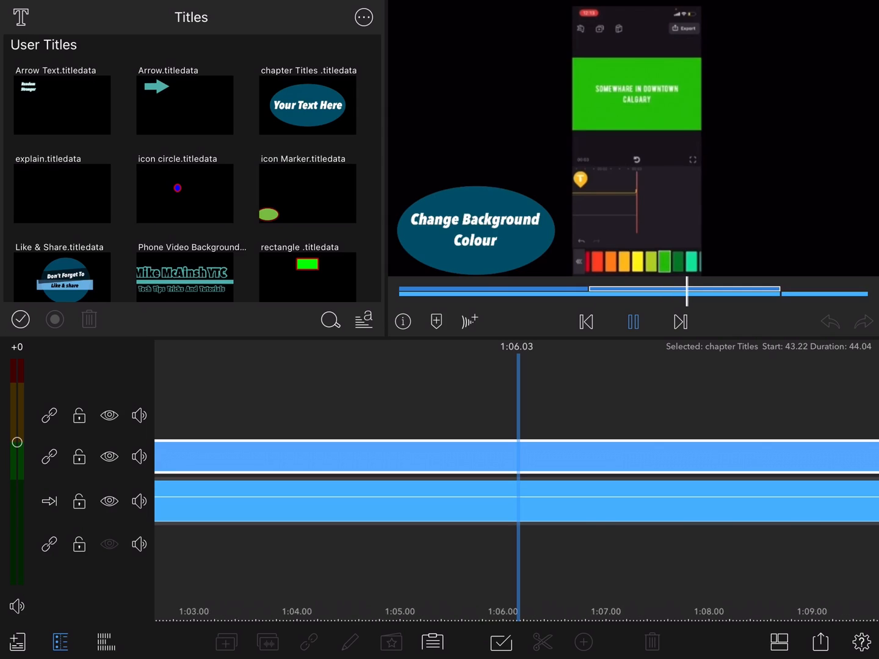